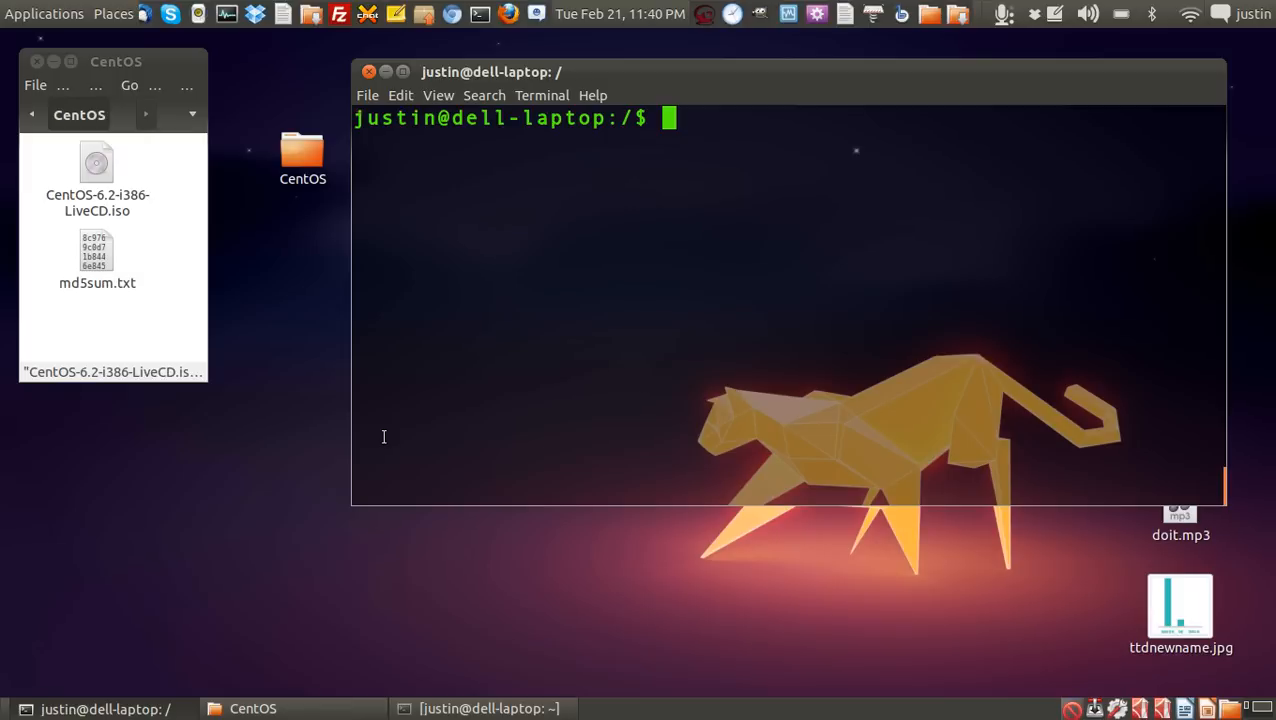
mouse_move(136, 258)
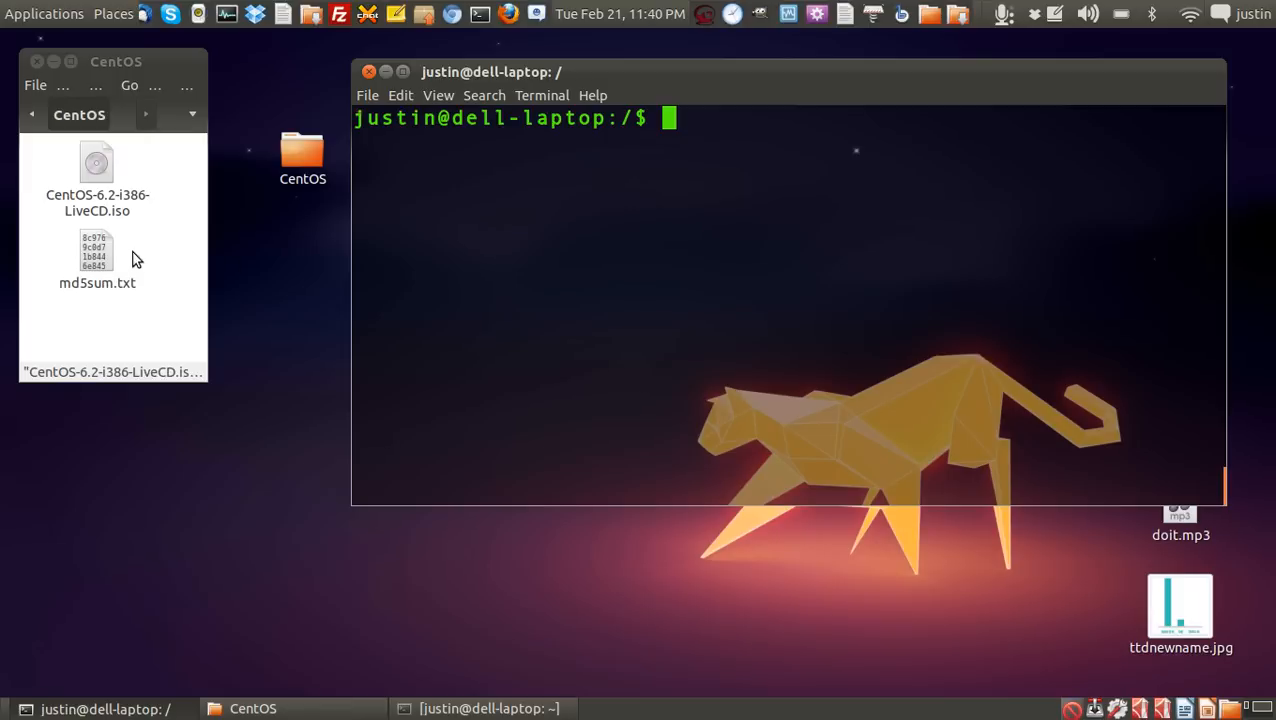
Change to /home/justin/Desktop/CentOS/ and list its contents, the LiveCD ISO and md5sum.txt.
click(96, 260)
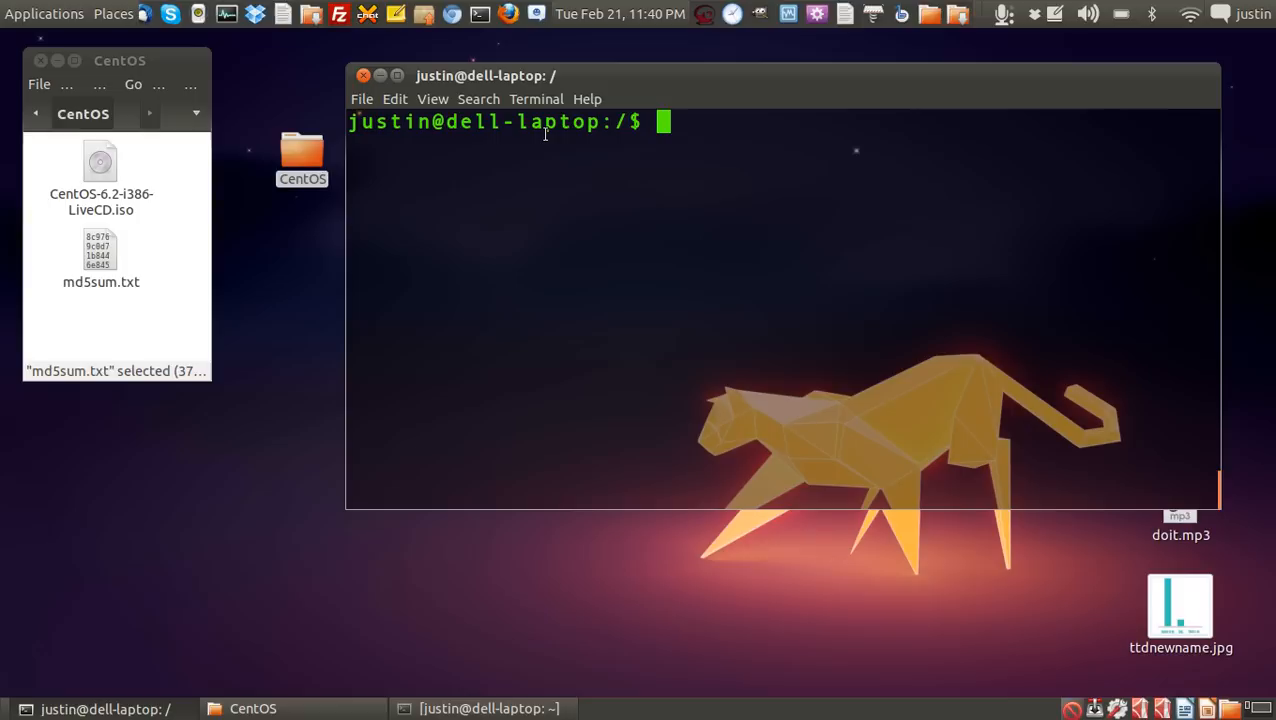
mouse_move(616, 158)
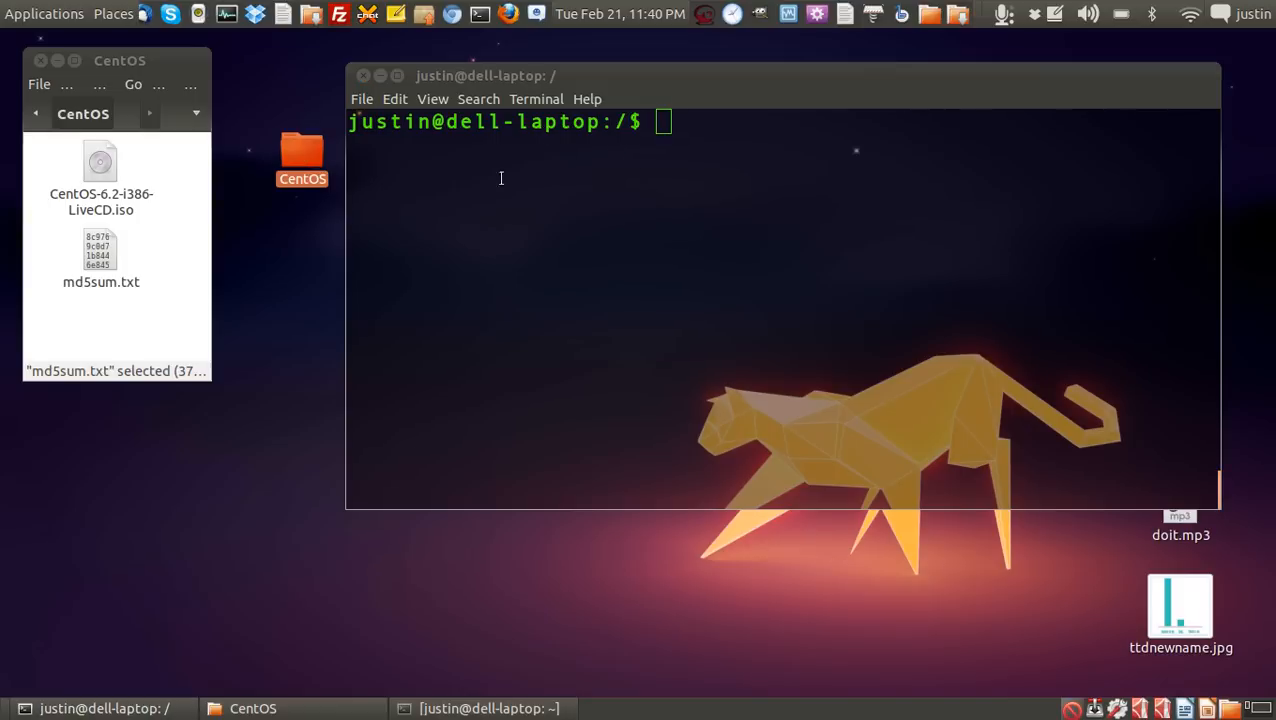
text(cd)
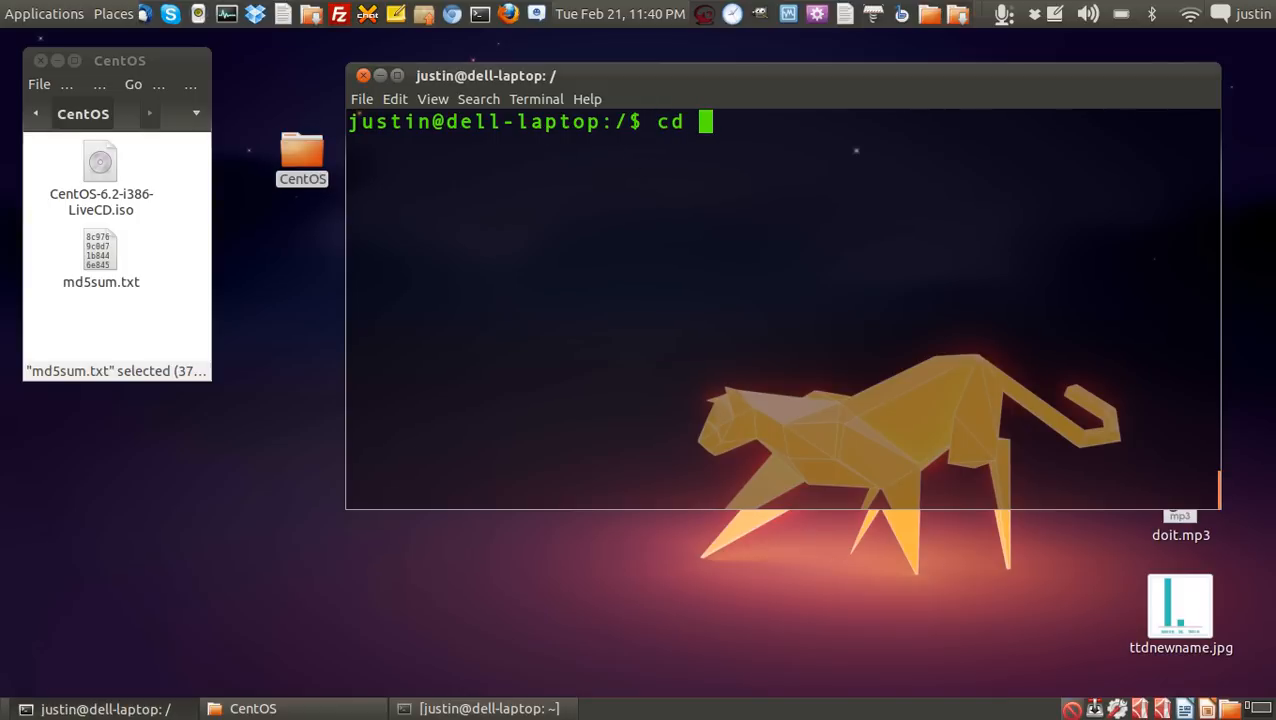
text(/home)
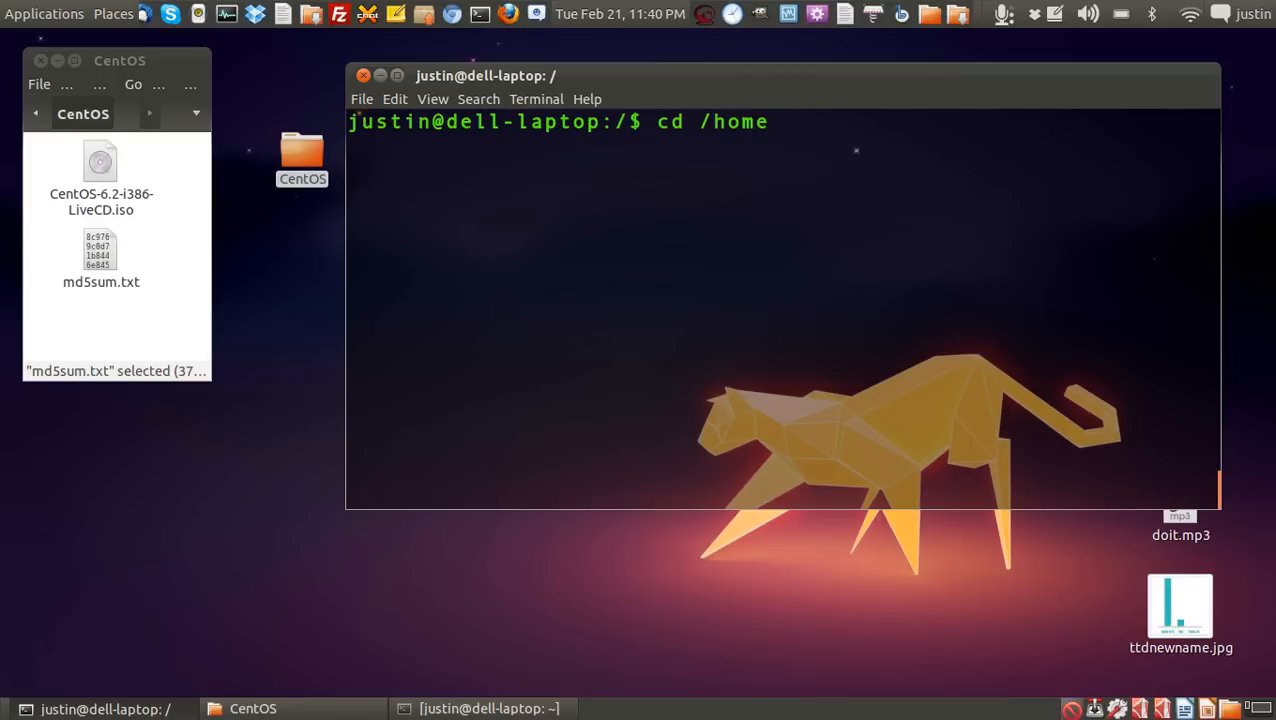
text(justin/Desktop/CentOS/)
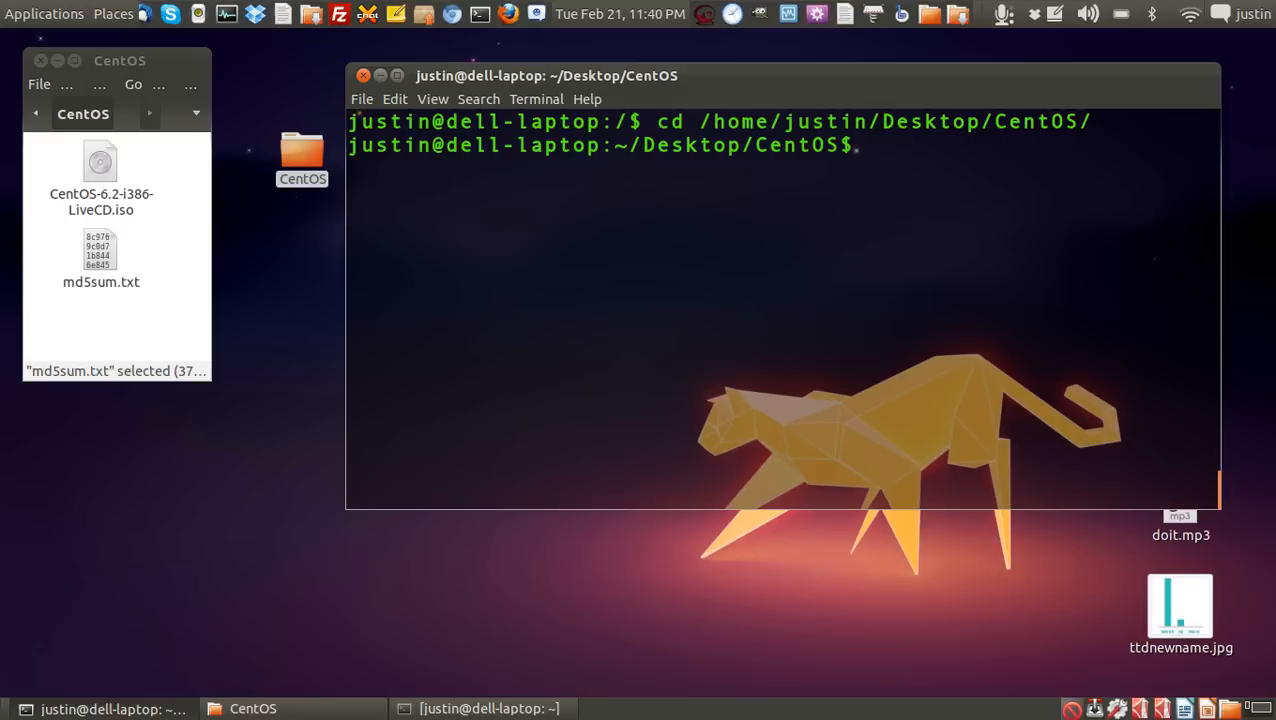
text(ls)
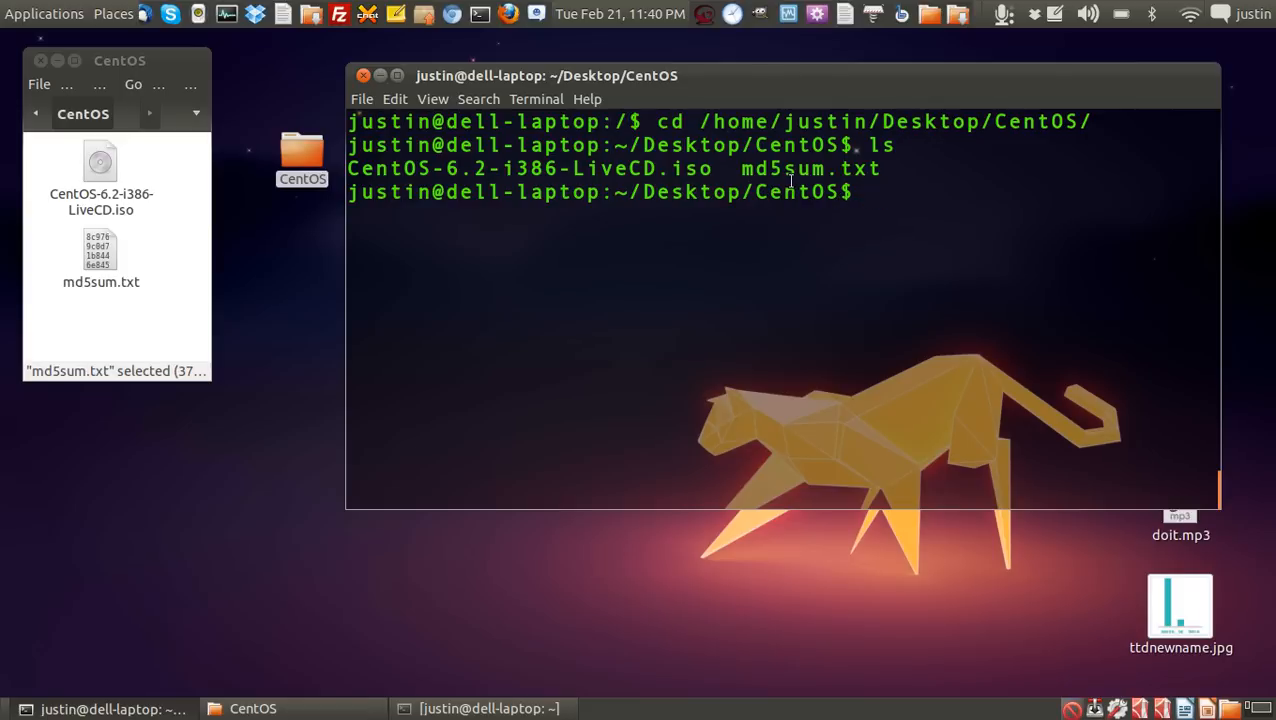
mouse_move(868, 268)
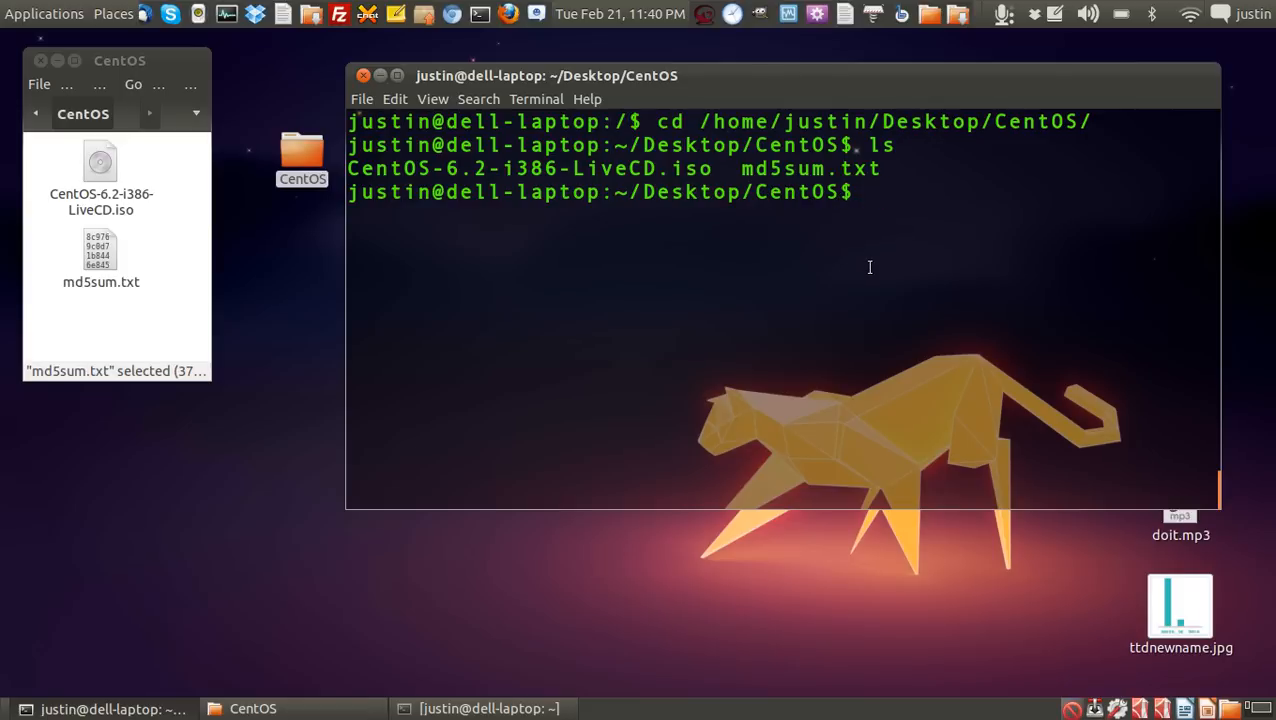
Run md5sum on CentOS-6.2-i386-LiveCD.iso, producing 1b8441b6f4556be61c16d9750da42b3f.
text(md5)
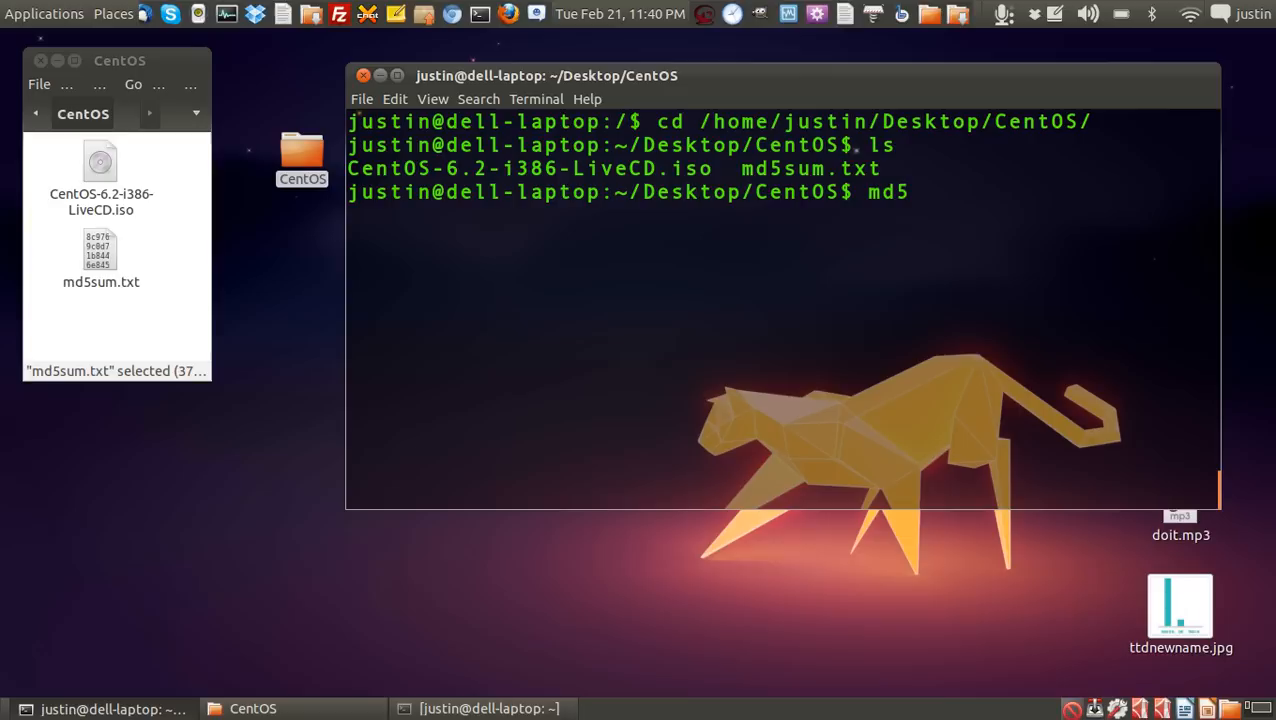
text(sum)
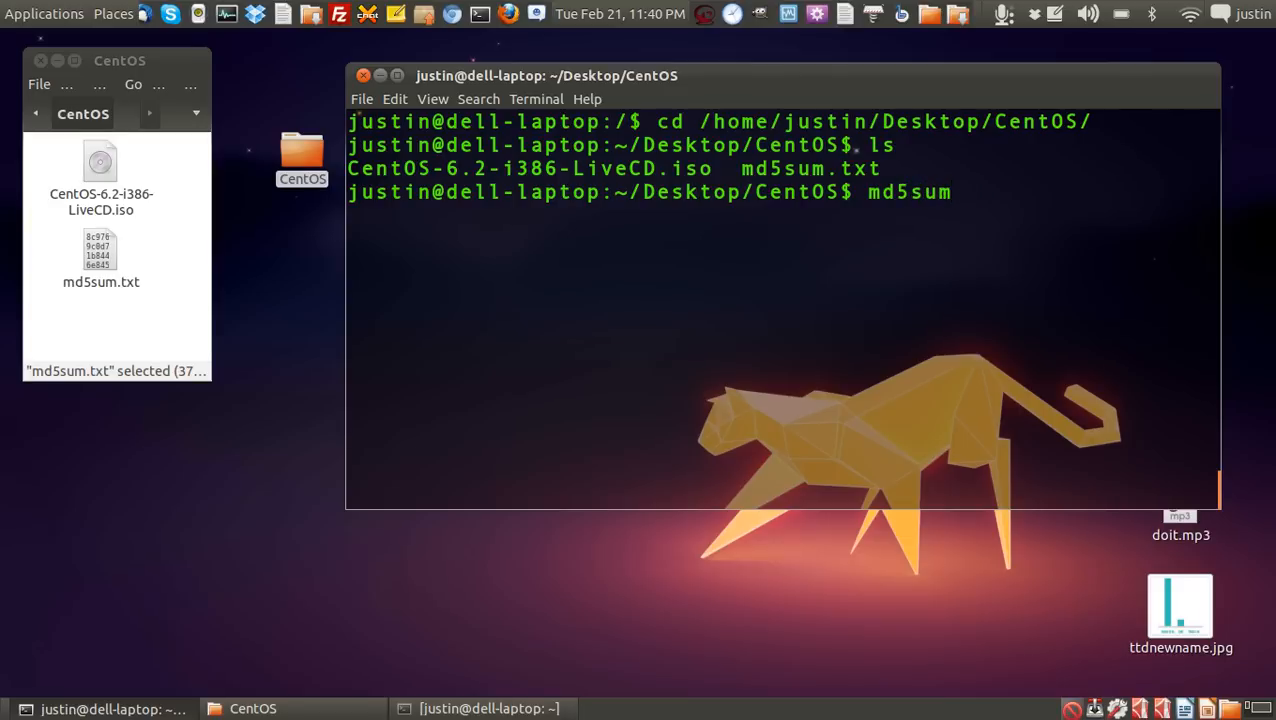
text(ce)
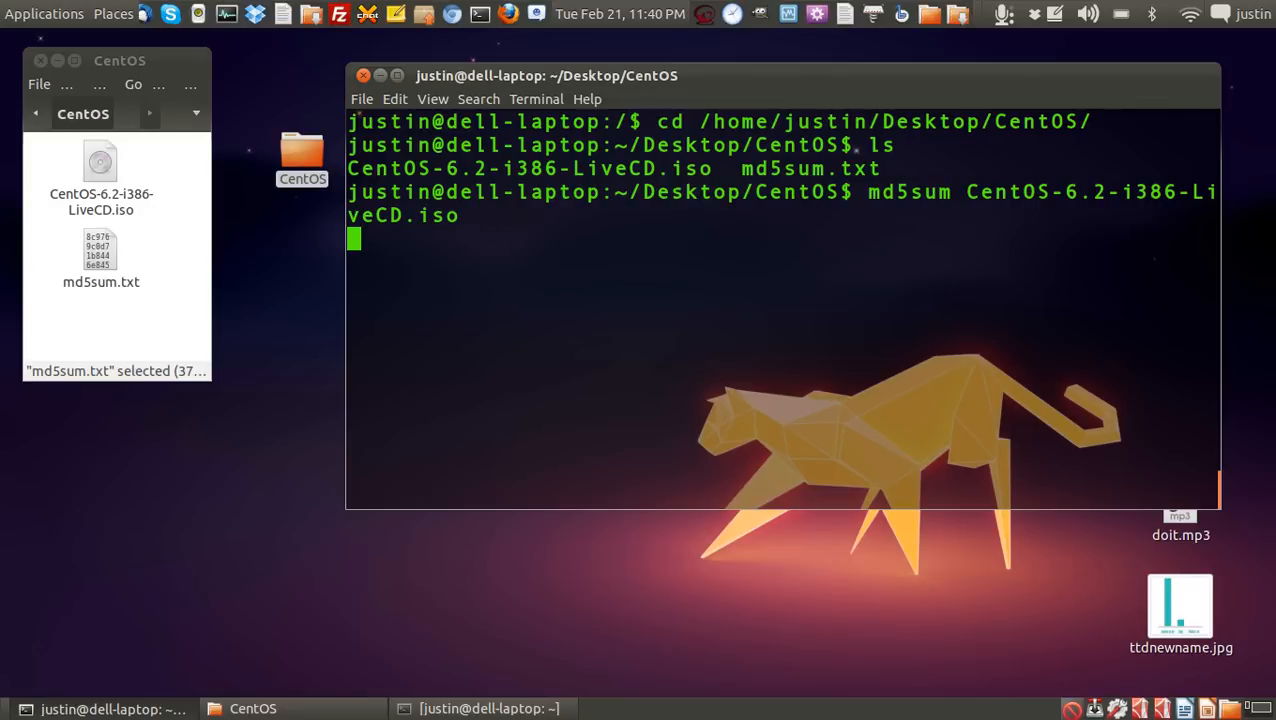
key(Return)
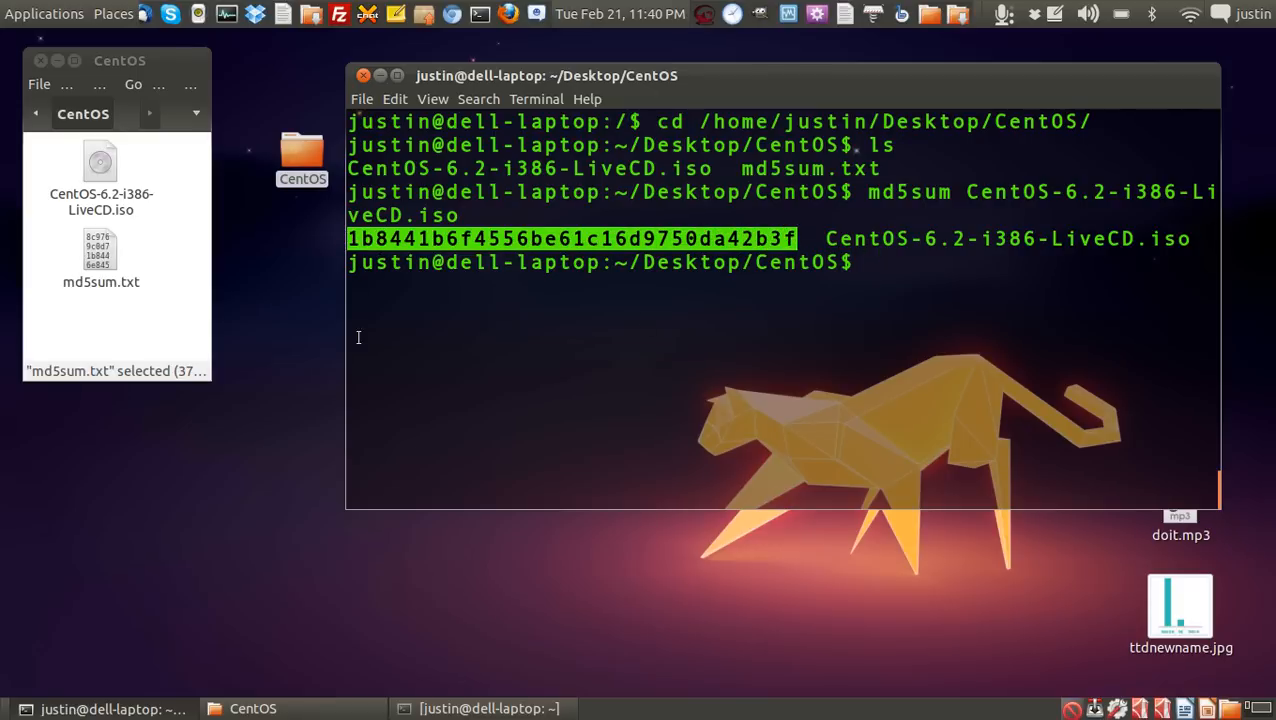
mouse_move(428, 436)
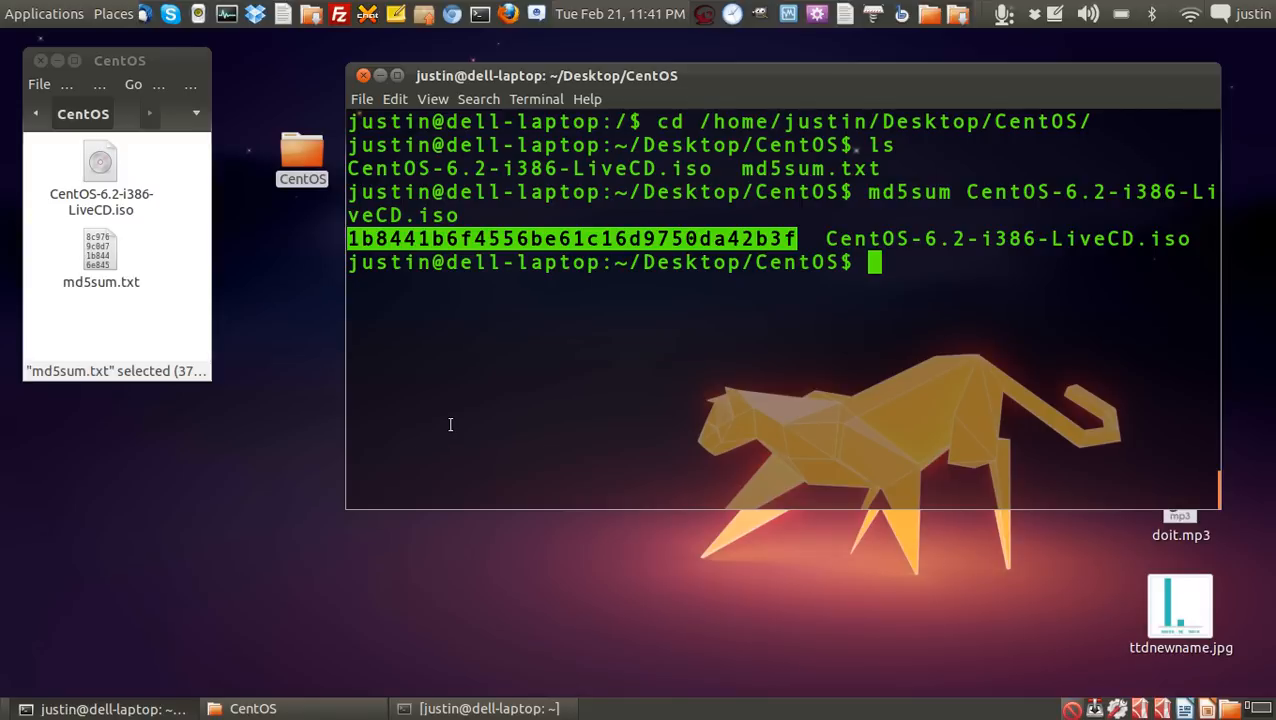
mouse_move(630, 374)
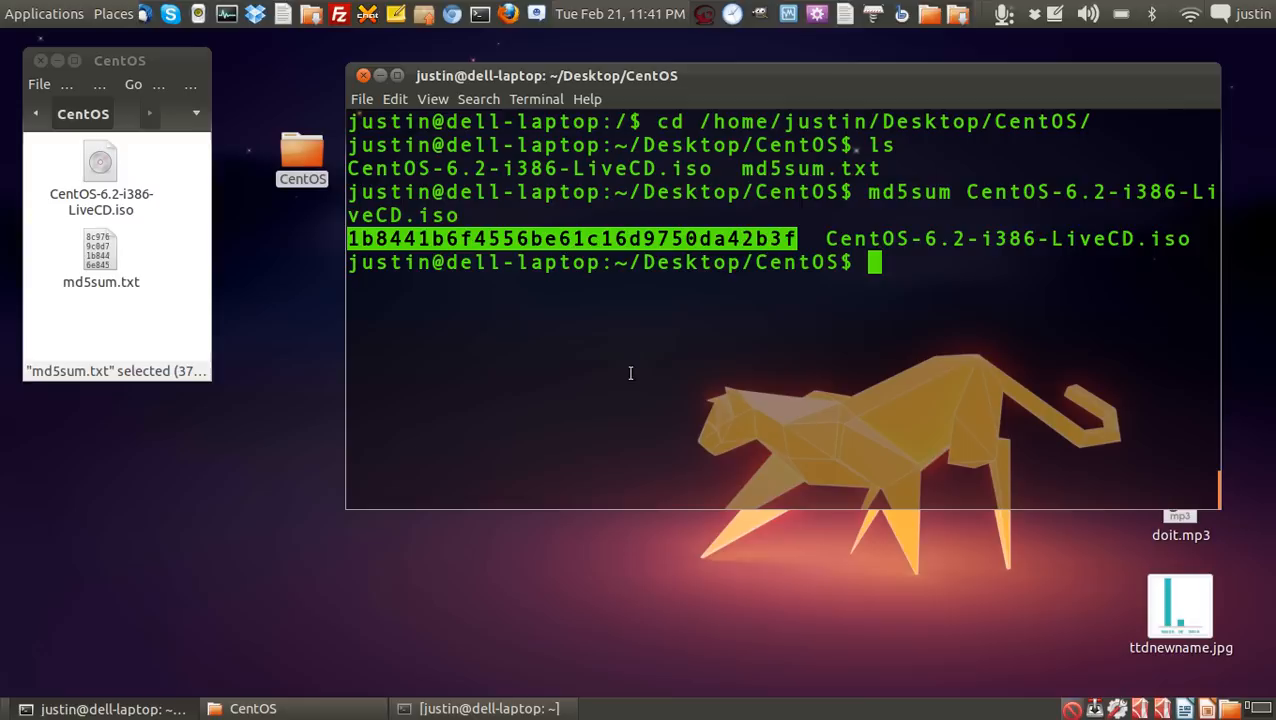
mouse_move(660, 332)
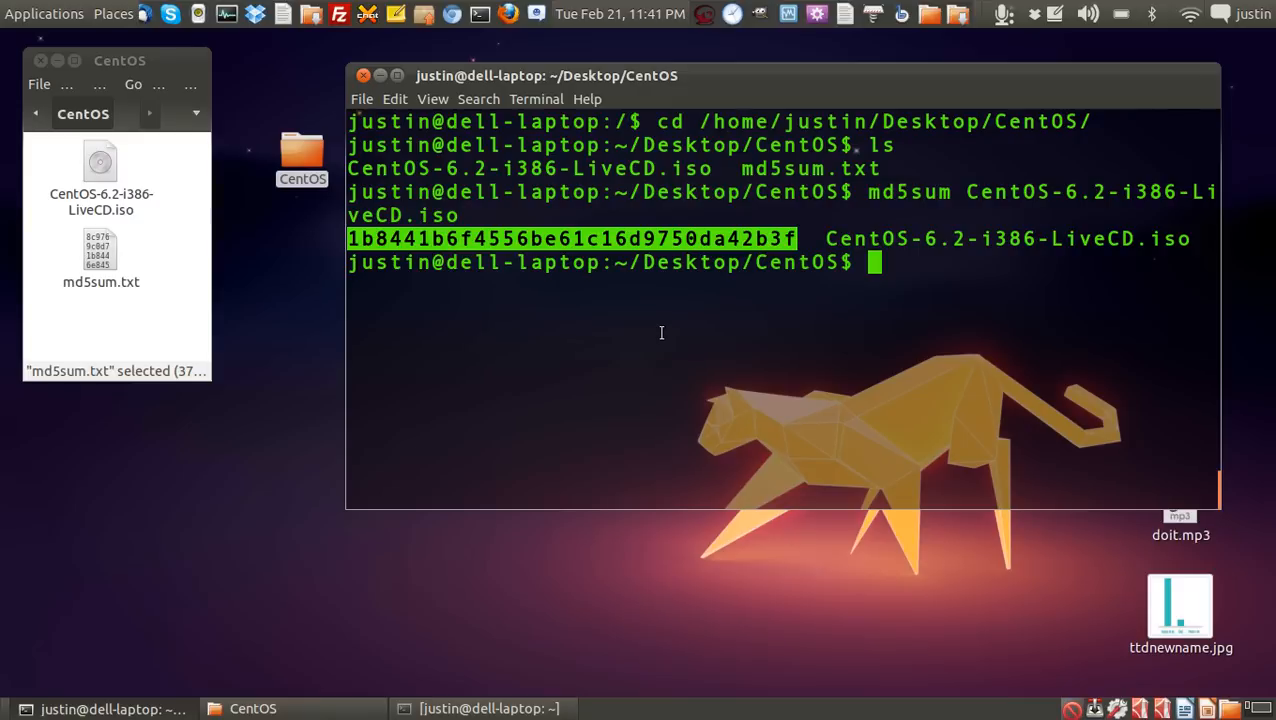
mouse_move(572, 324)
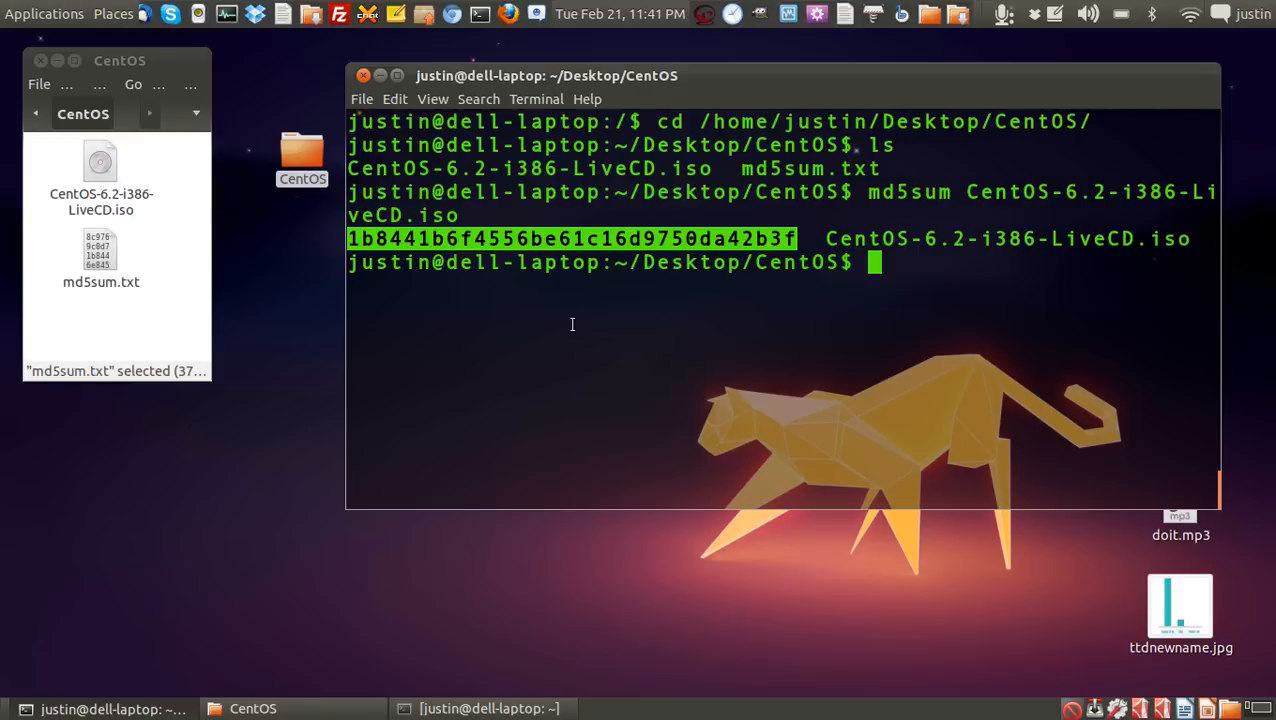
mouse_move(1028, 568)
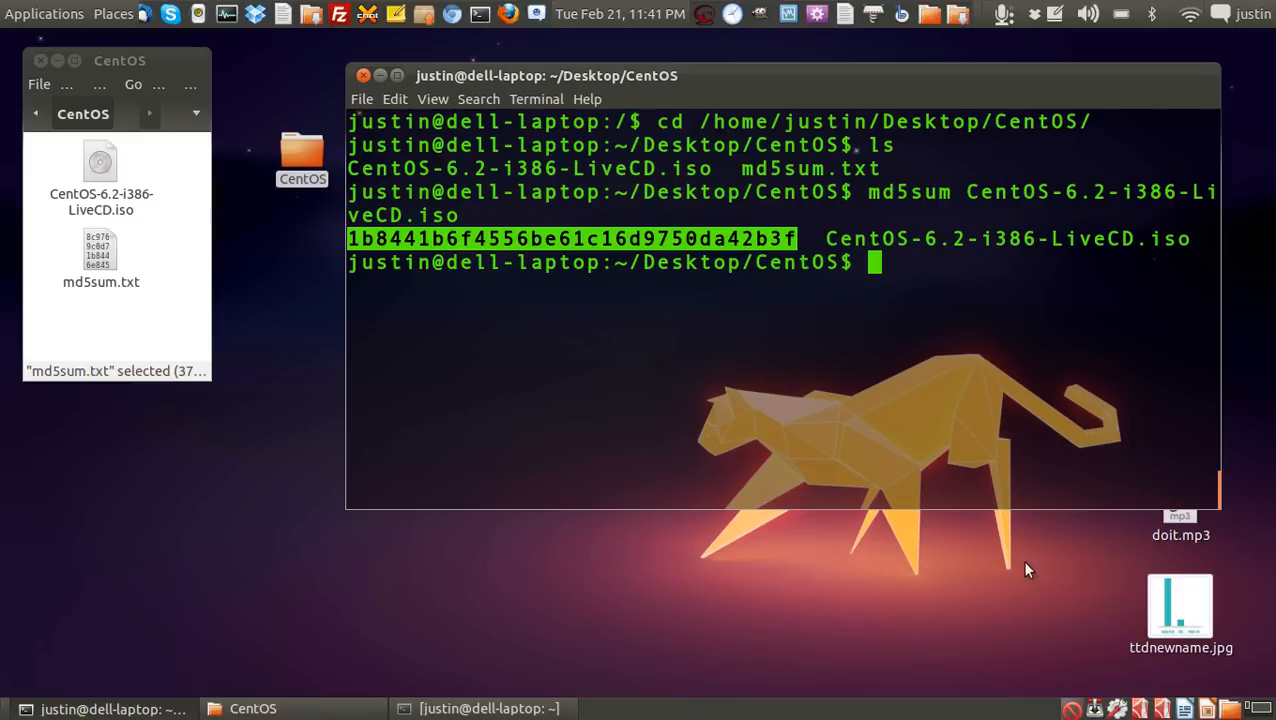
View md5sum.txt in gedit and find the LiveCD.iso line with hash 1b8441b6f4556be61c16d9750da42b3f.
double_click(100, 256)
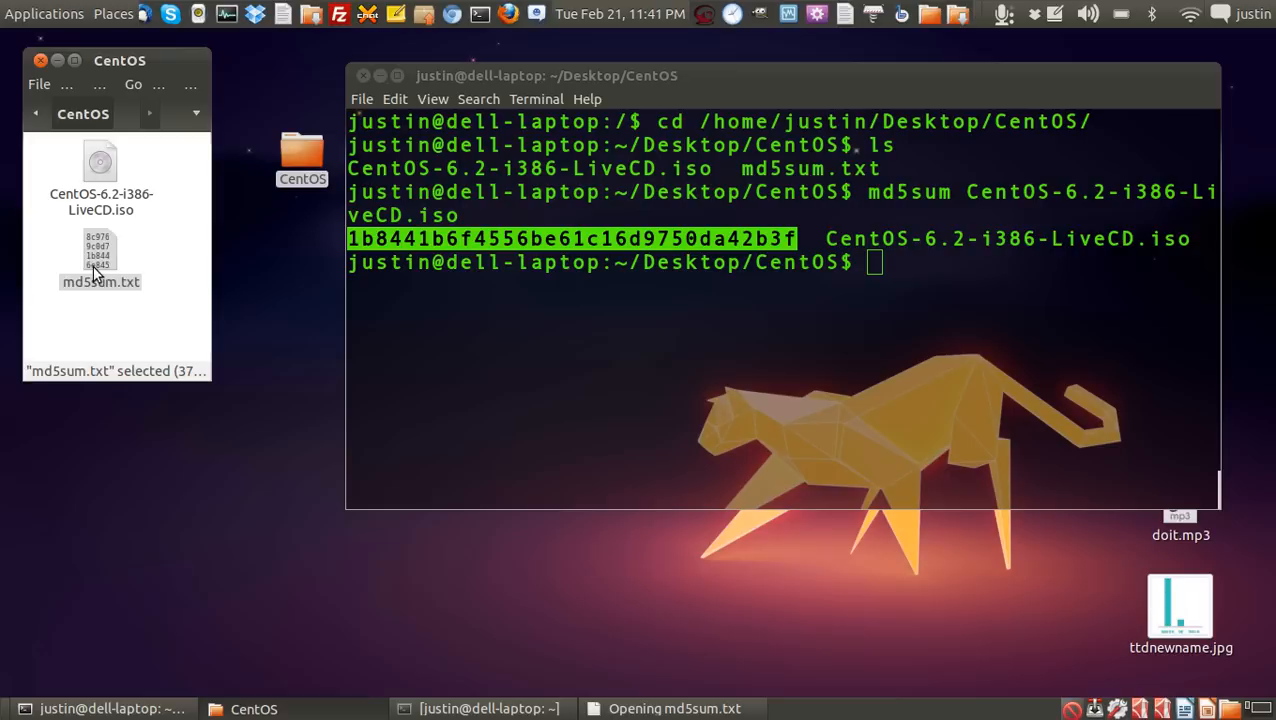
double_click(100, 250)
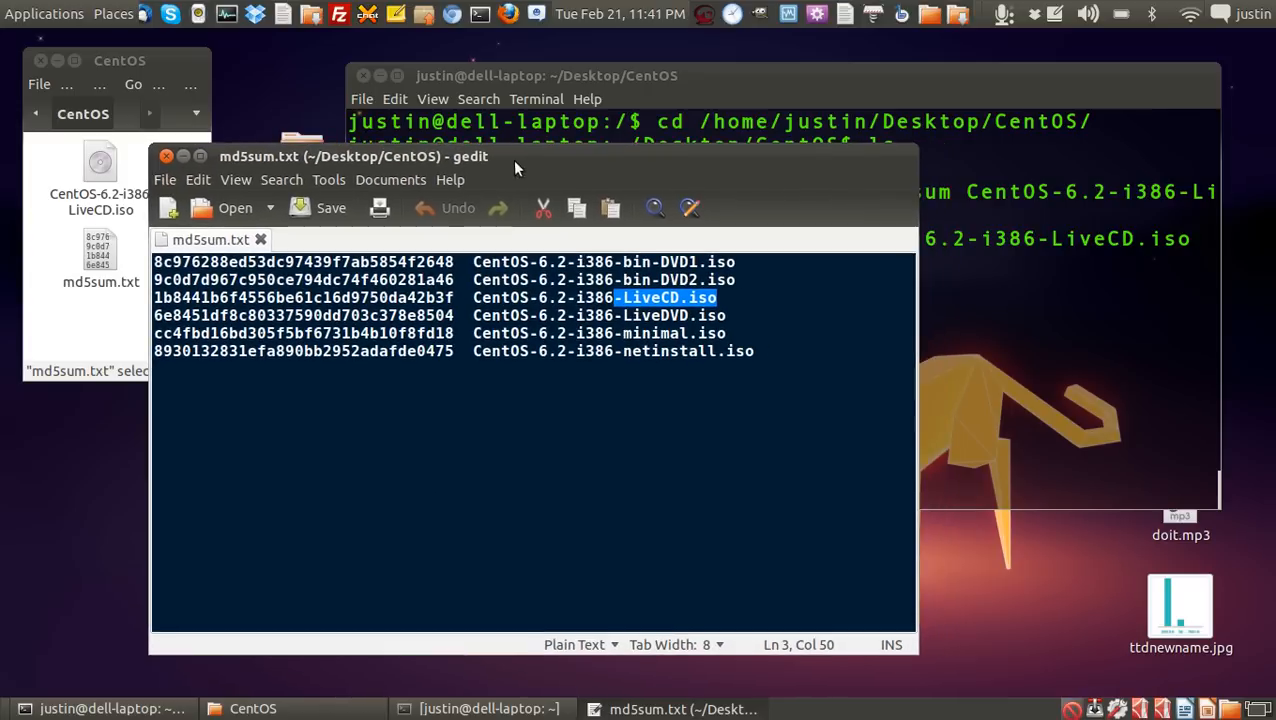
mouse_move(484, 272)
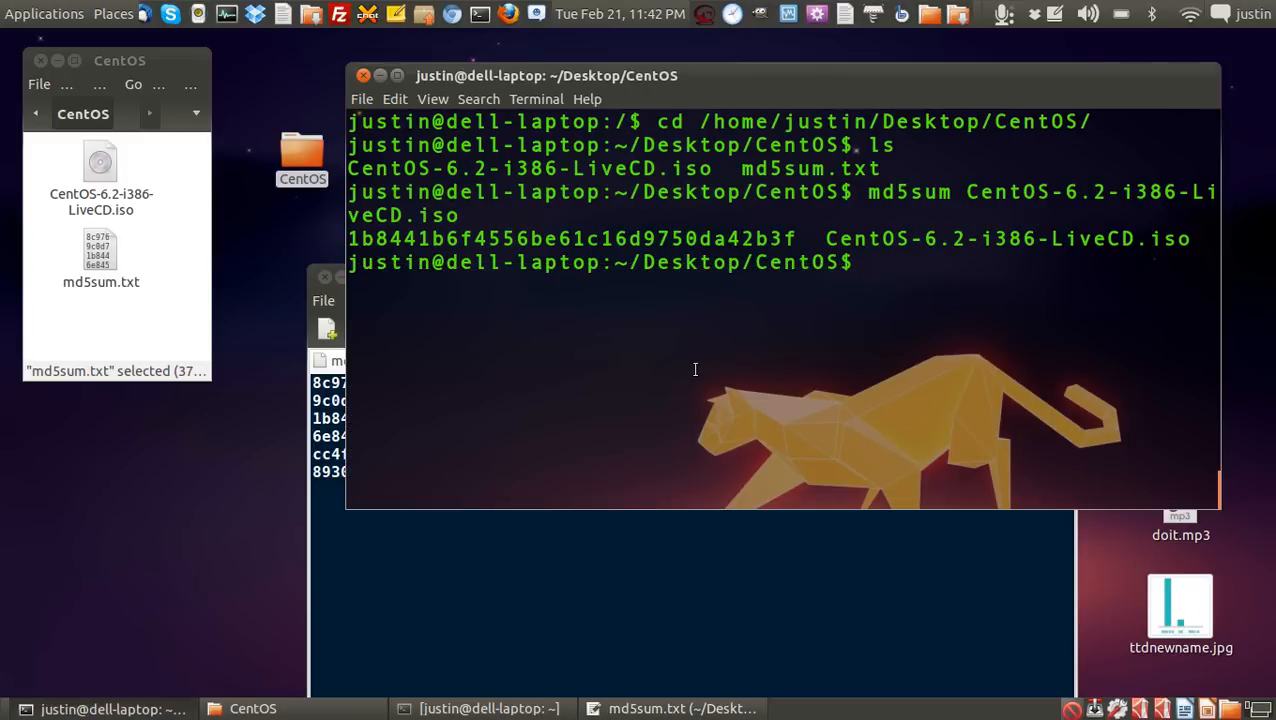
Begin a new md5sum command at the terminal prompt without running it.
text(md)
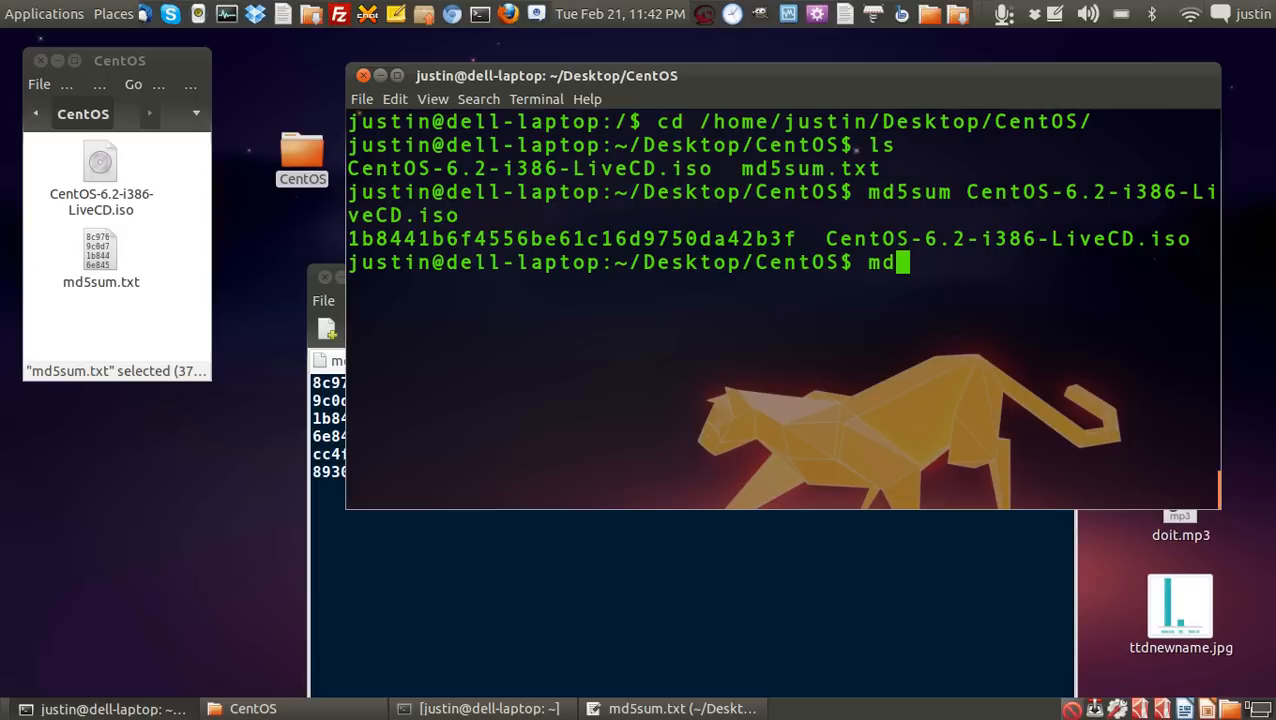
text(5sum)
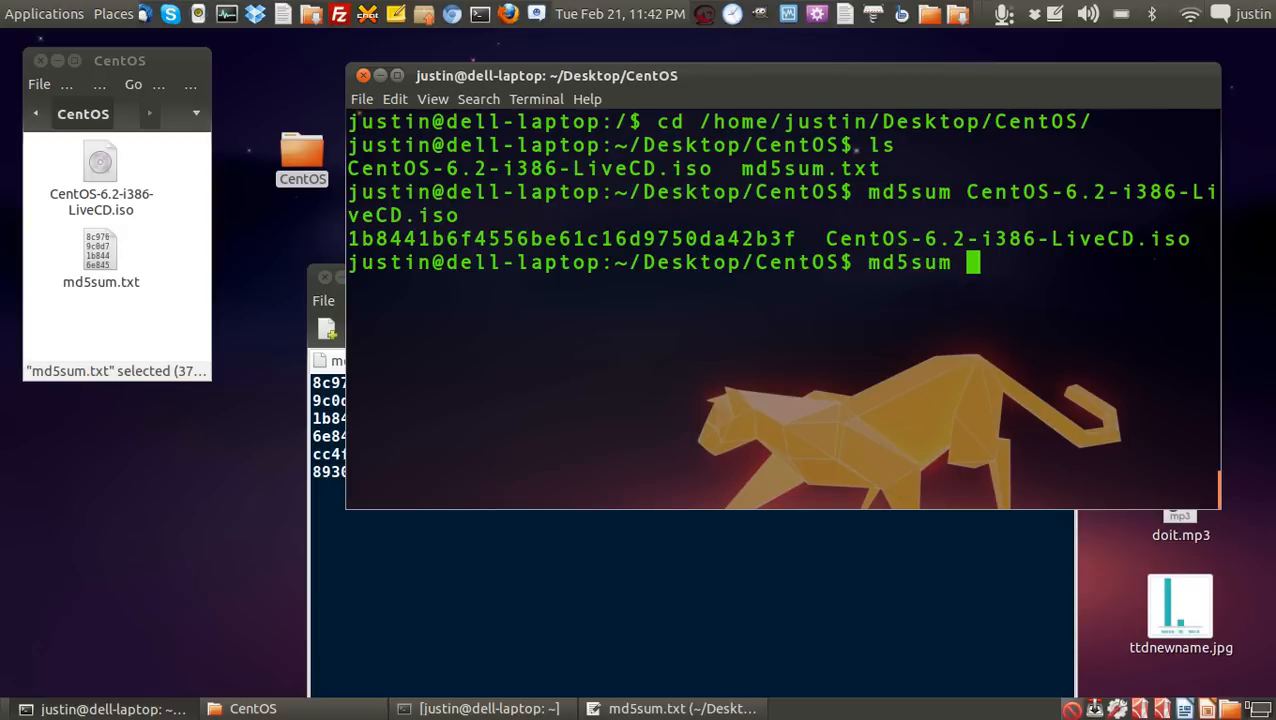